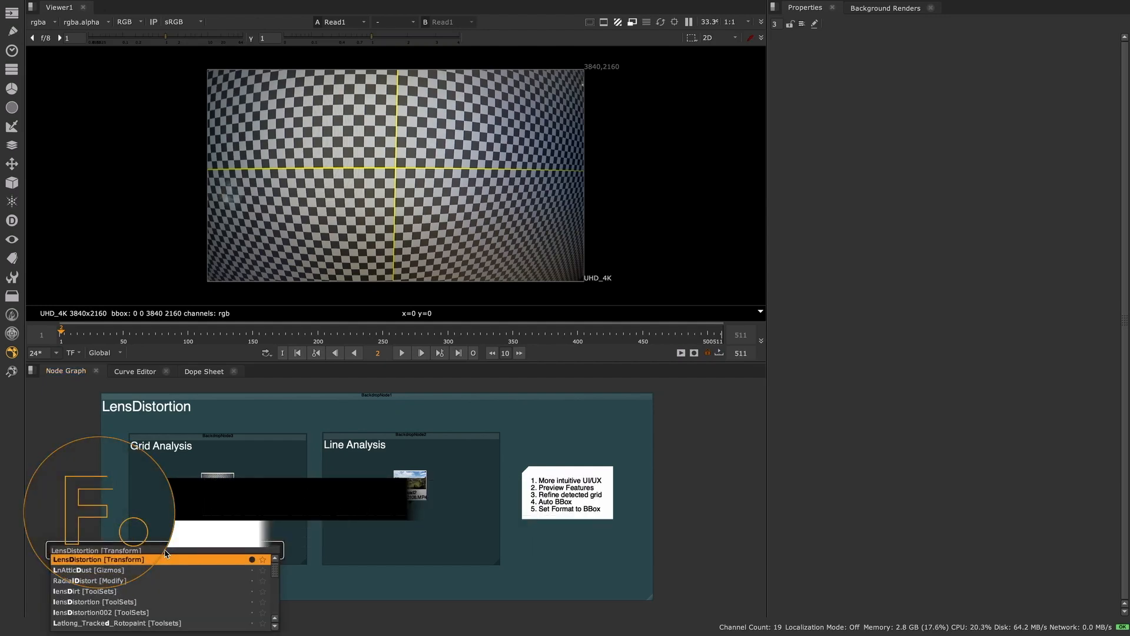
Step: Add a LensDistortion node below the checkerboard Read and show its grid Analysis controls
click(97, 559)
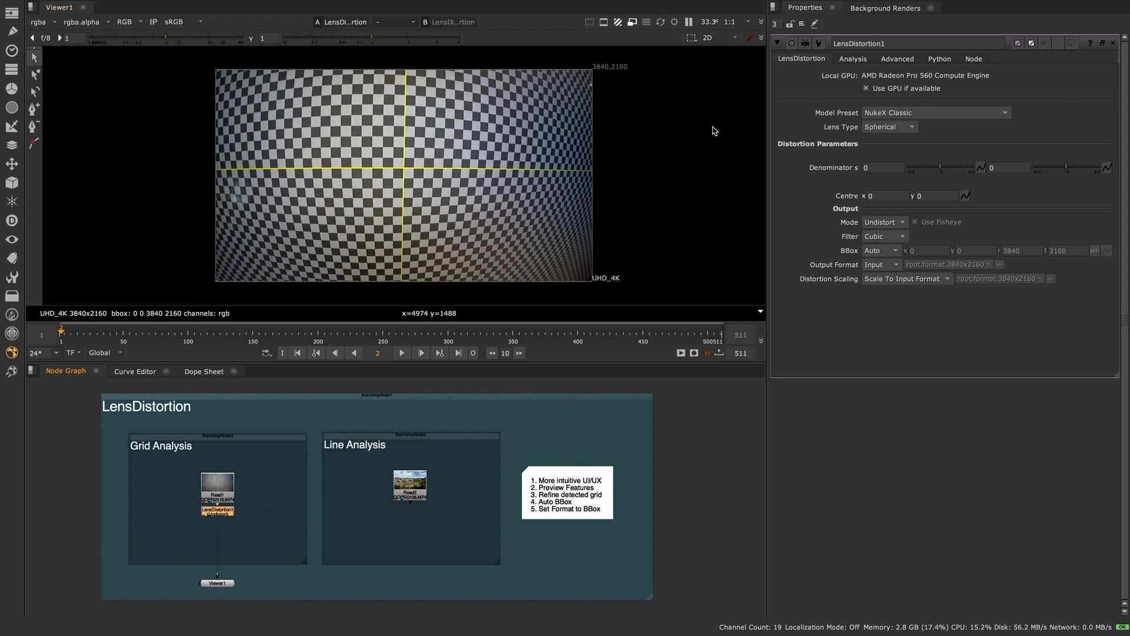
click(853, 58)
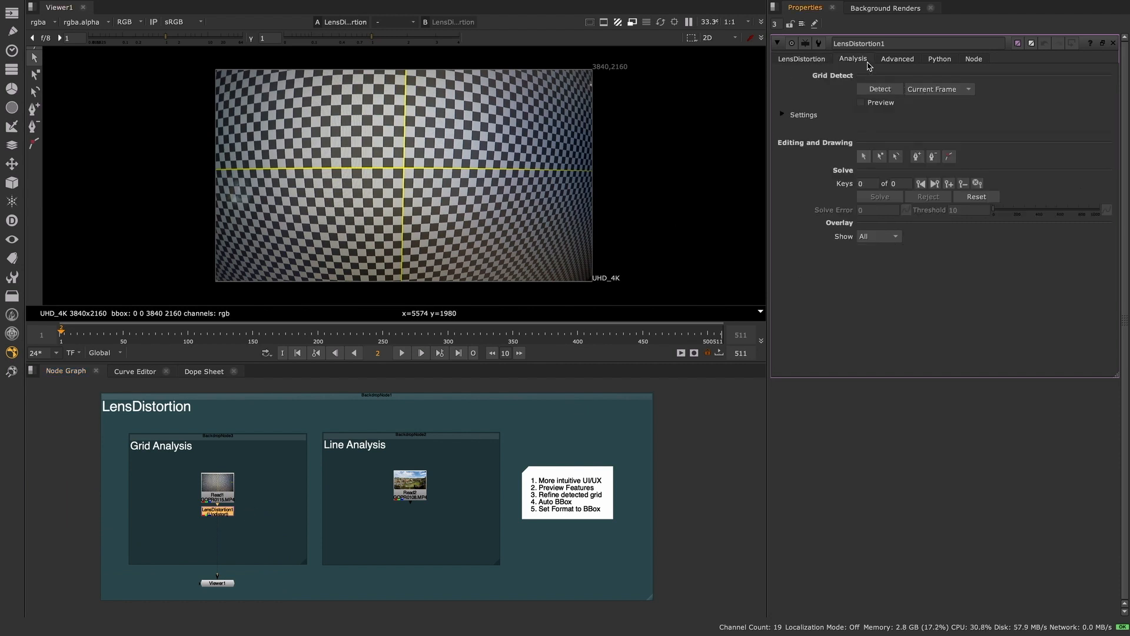
click(898, 59)
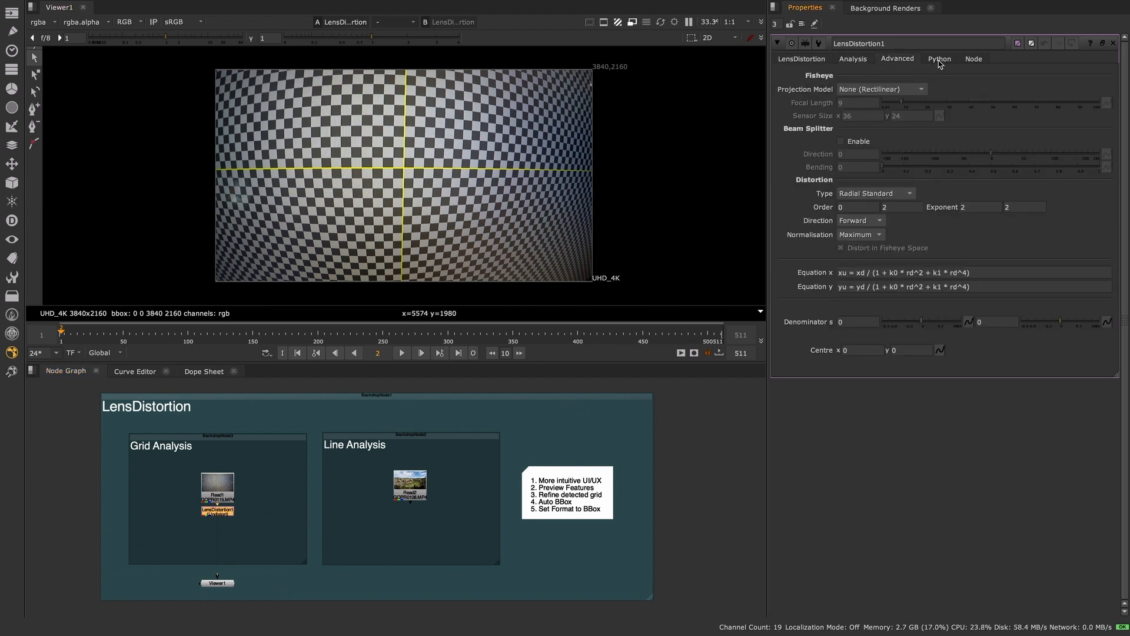
click(853, 58)
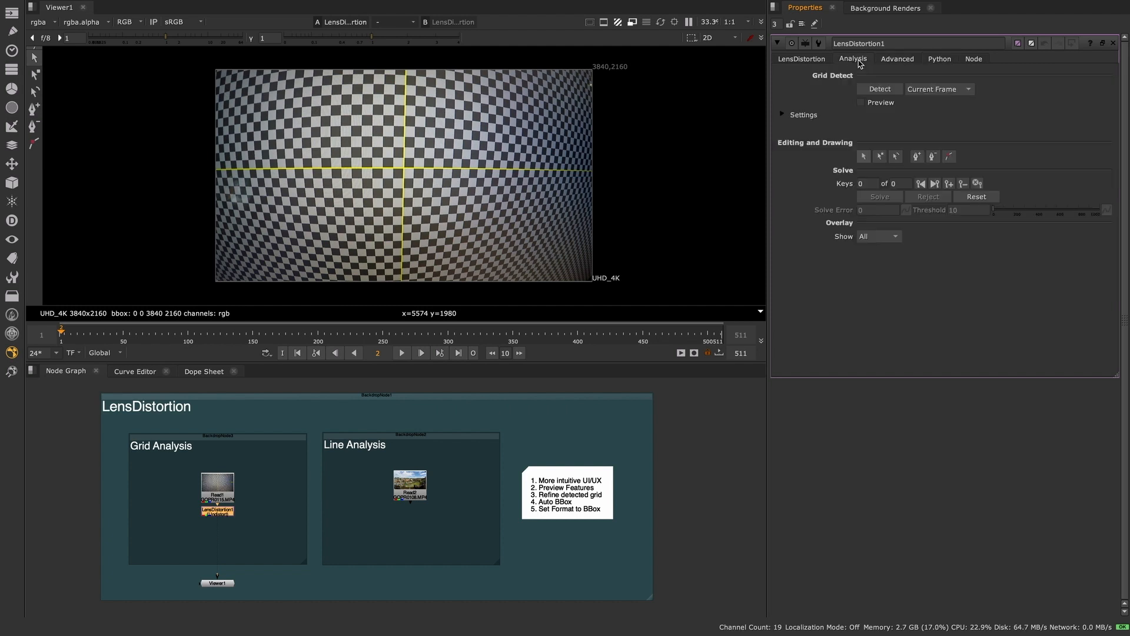
Step: Preview grid features, set Number of Features to 1700, and detect the grid on this frame
click(861, 102)
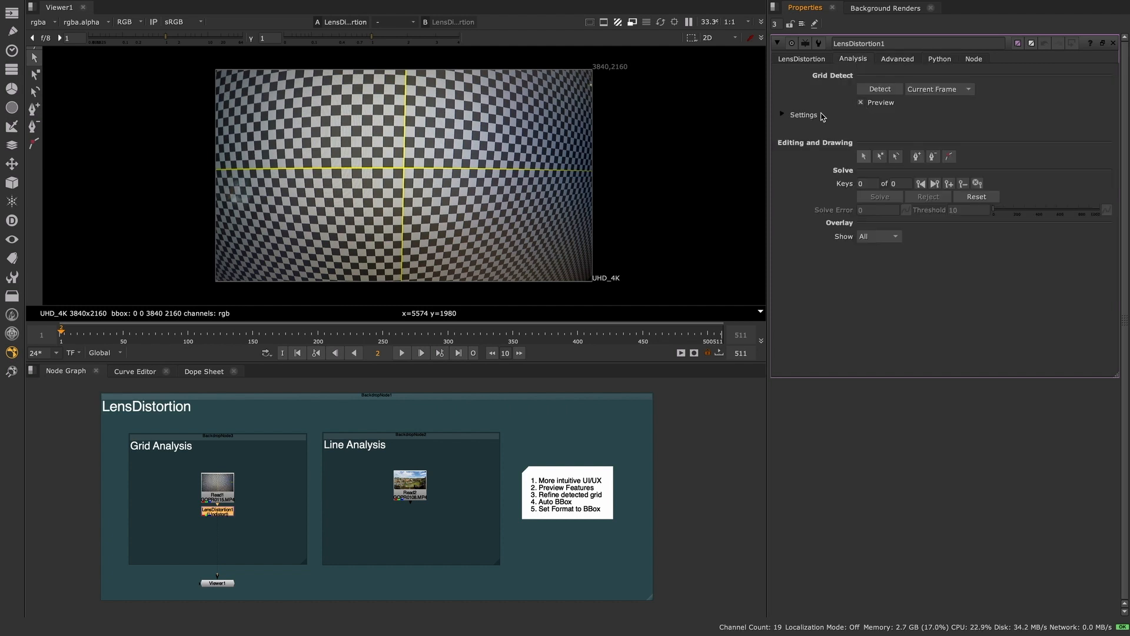
click(782, 113)
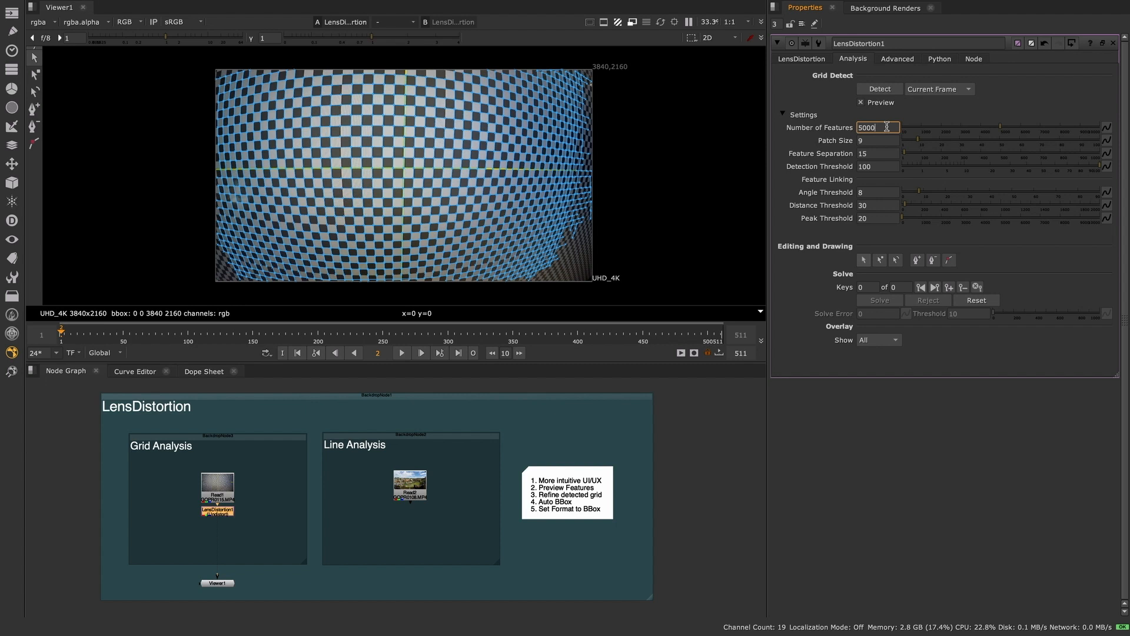
text(50)
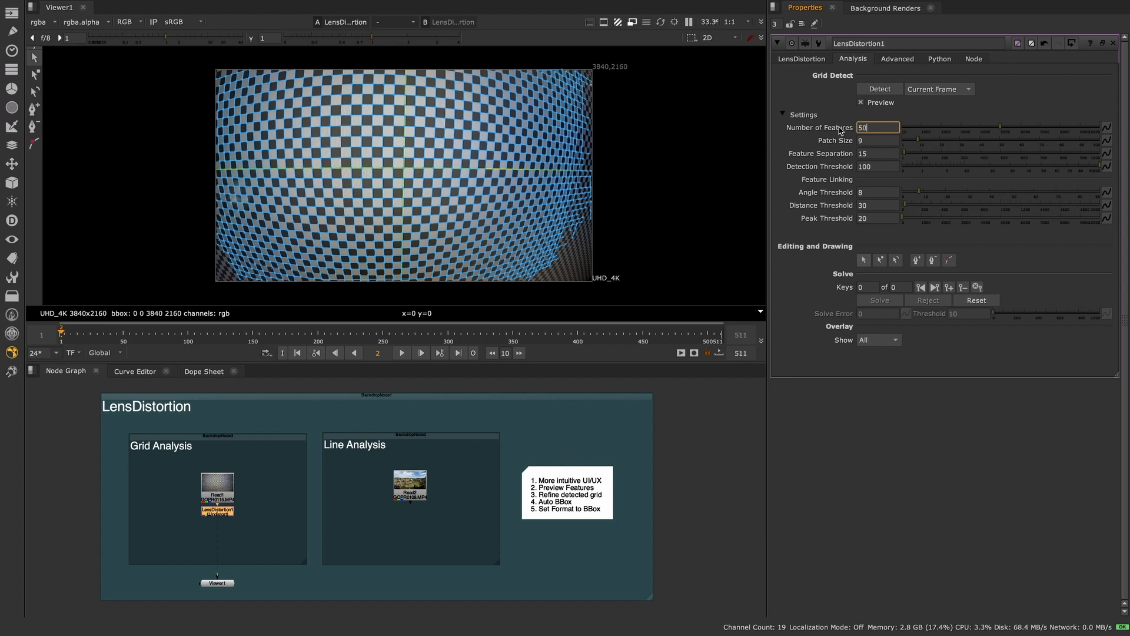
text(2)
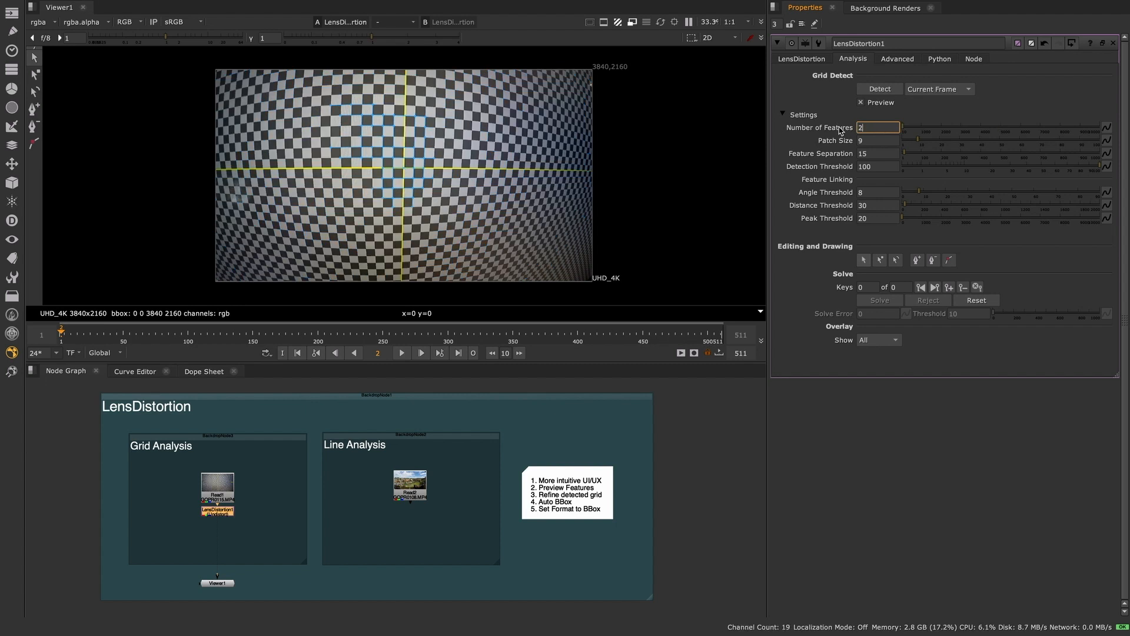
text(200)
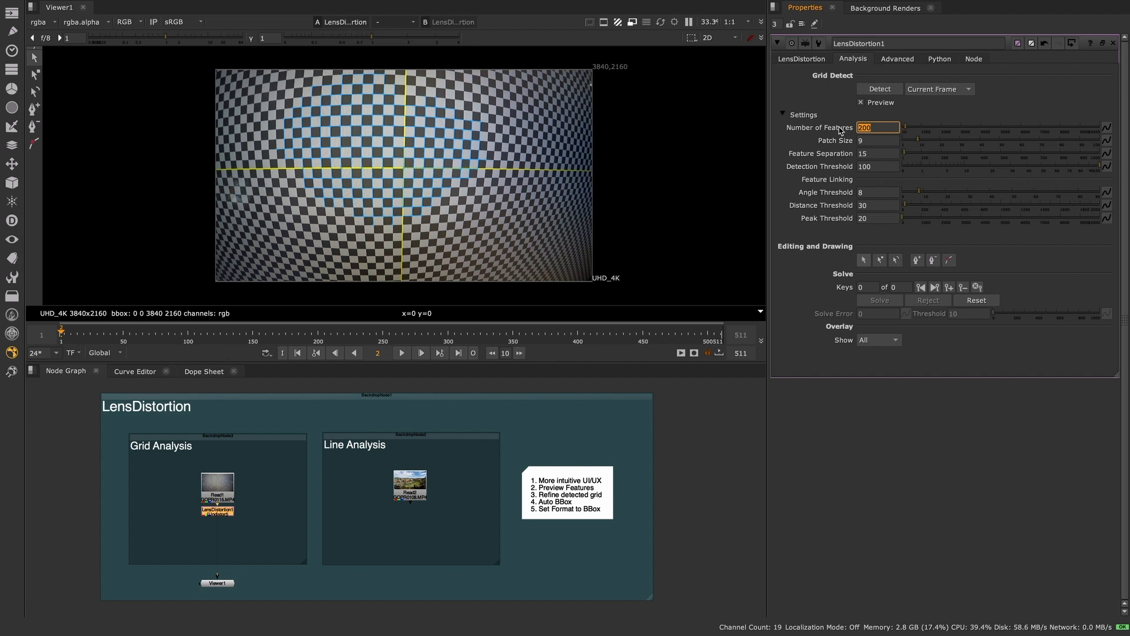
text(1700)
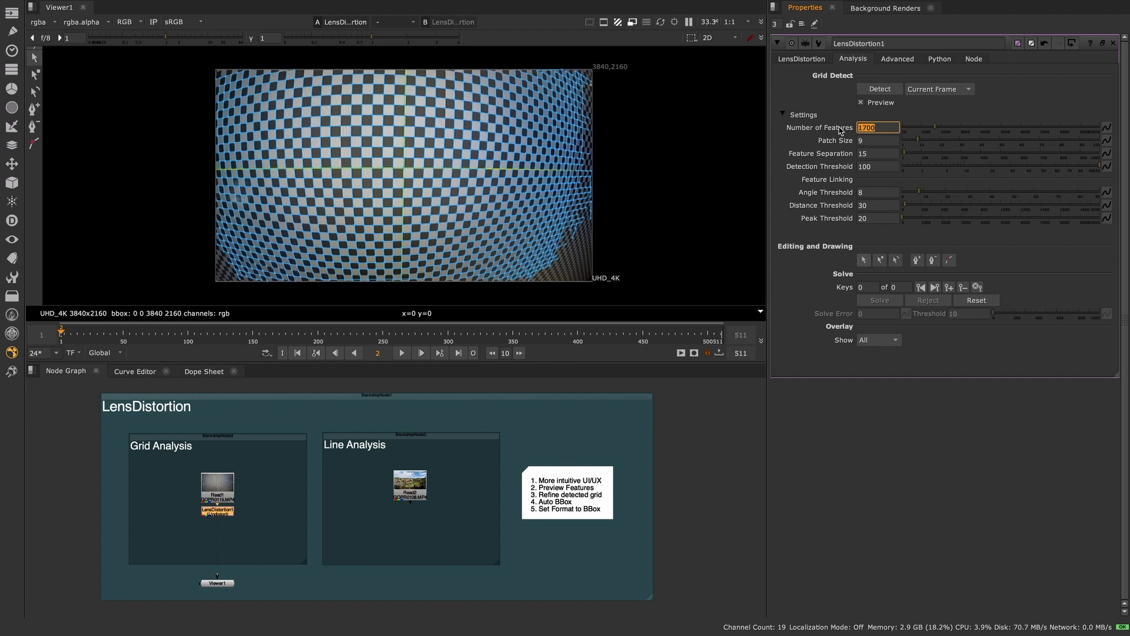
click(879, 89)
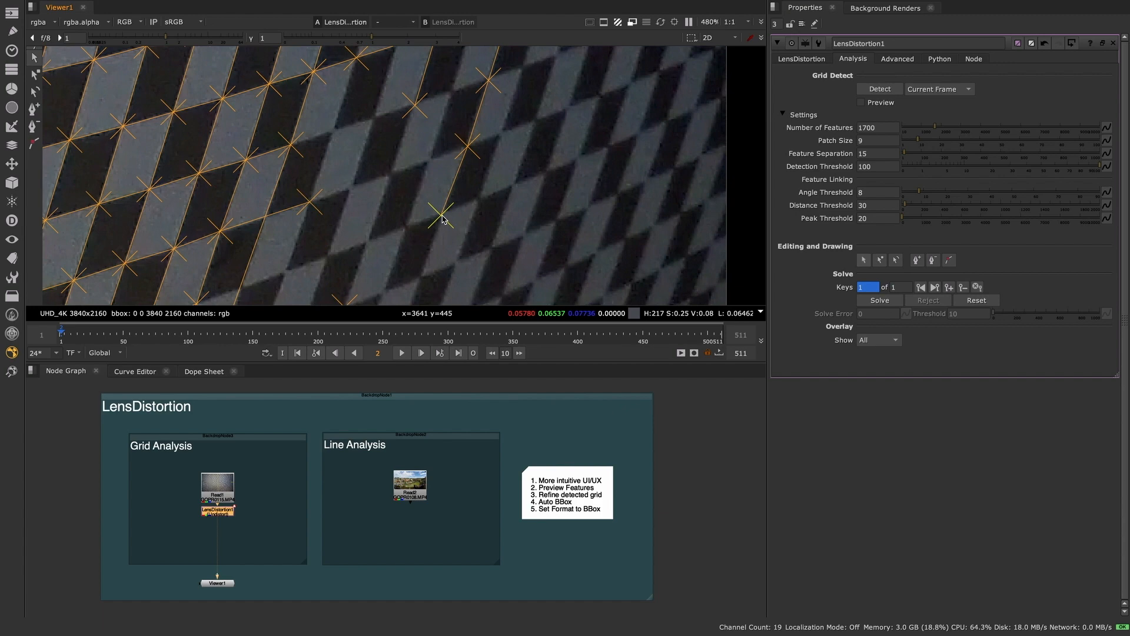
Step: Zoom the Viewer in to inspect the detected checkerboard grid corners
scroll(down, 3)
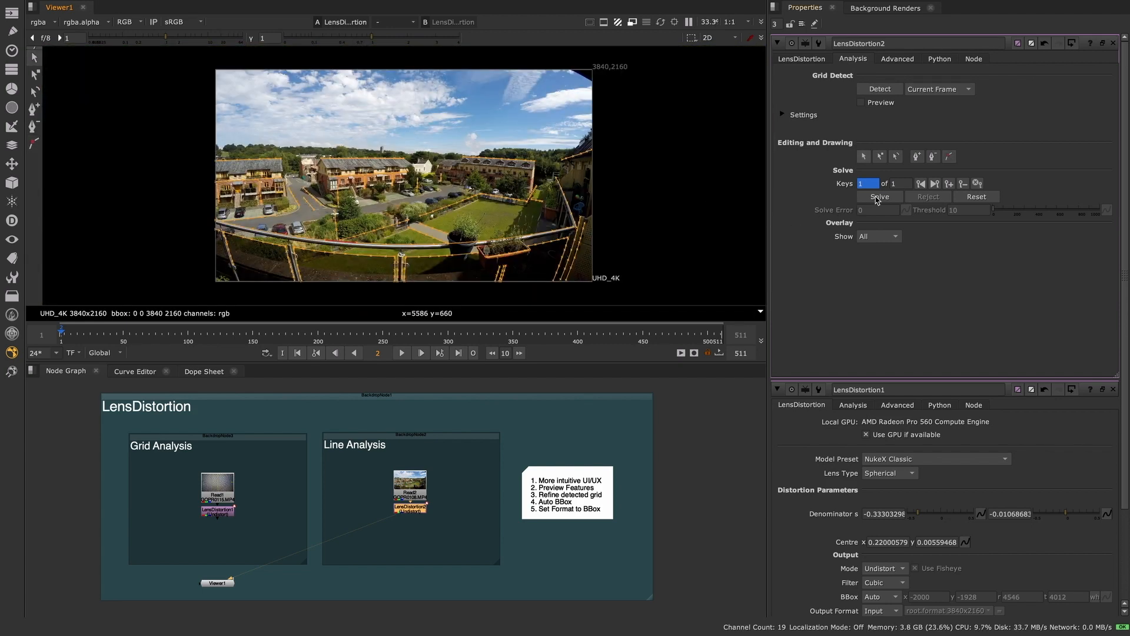
Step: Solve the balcony footage's distortion, try STMap output mode, then return to Undistort
click(801, 58)
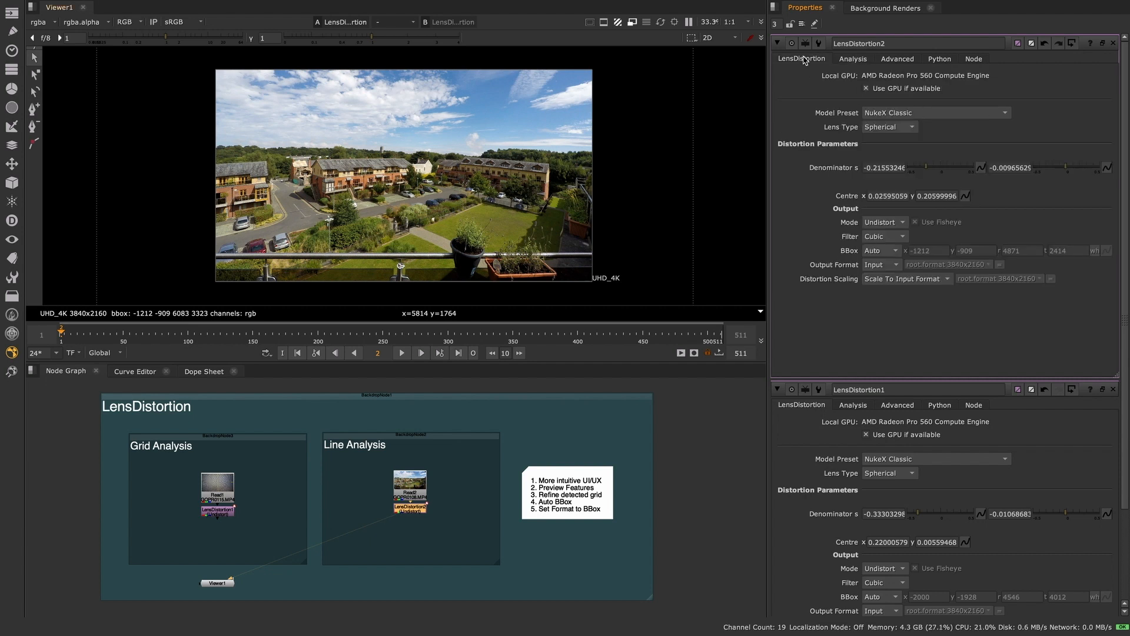
click(884, 222)
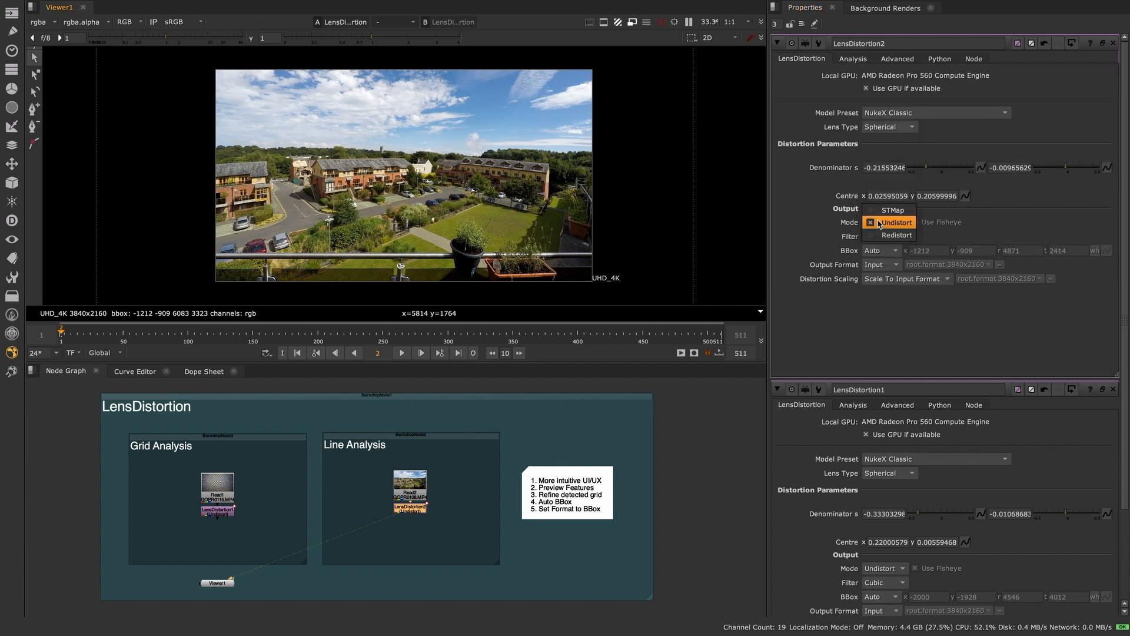
click(892, 209)
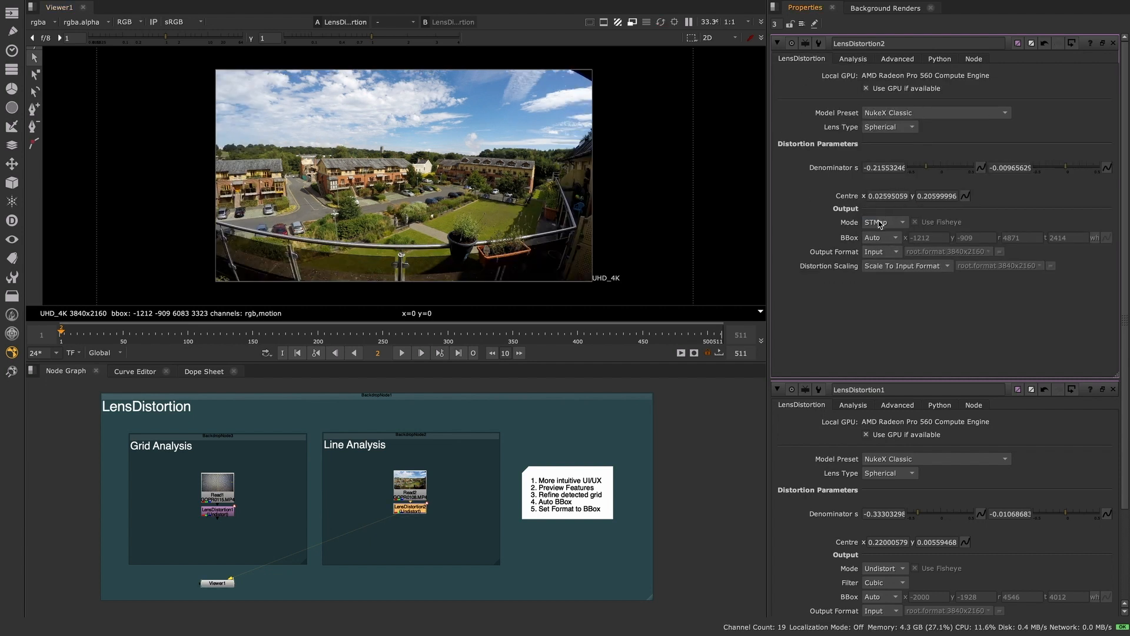
click(881, 222)
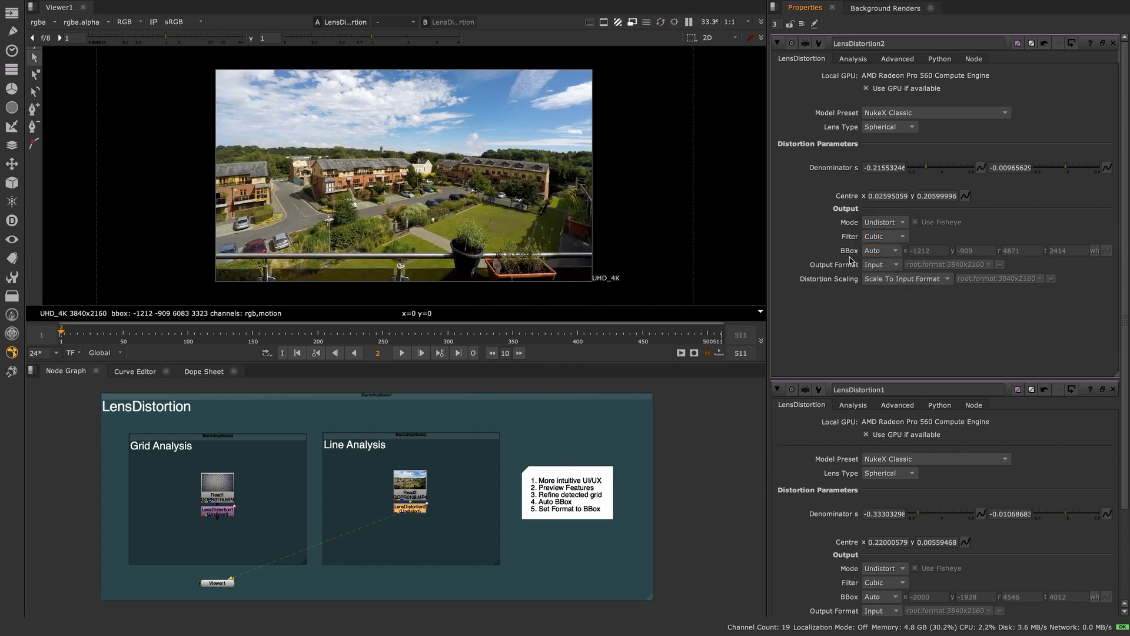
click(879, 264)
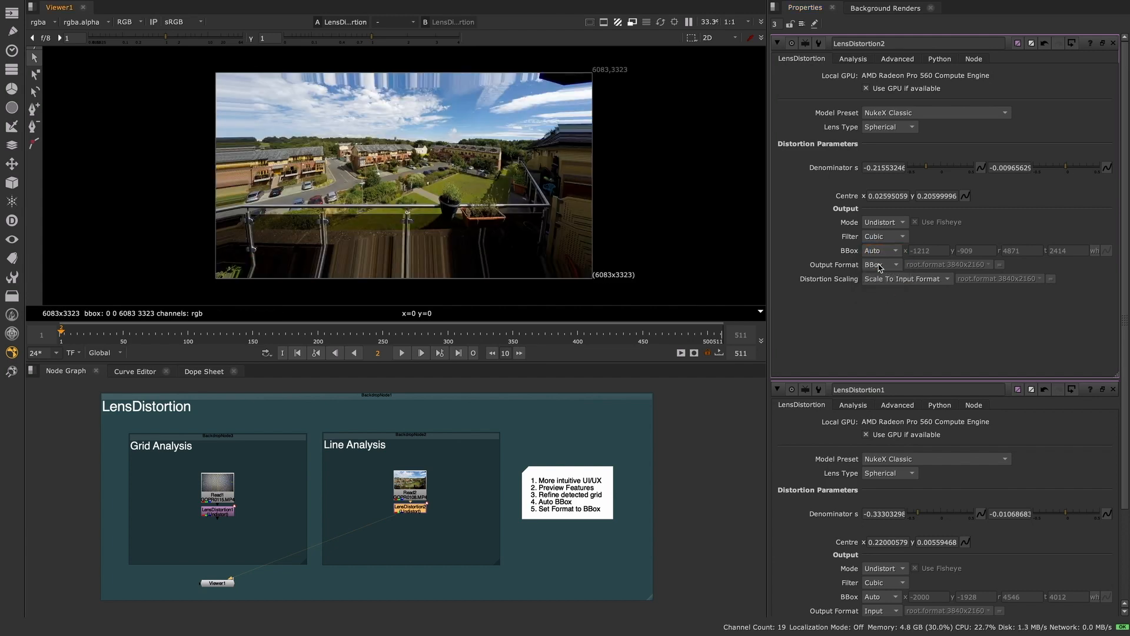
click(880, 265)
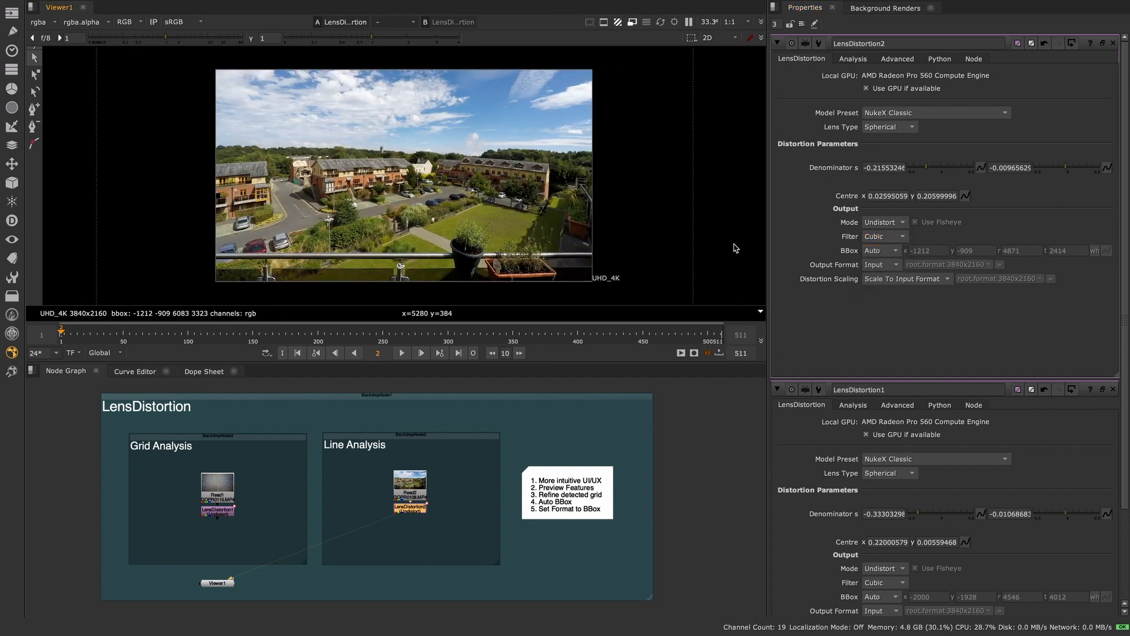